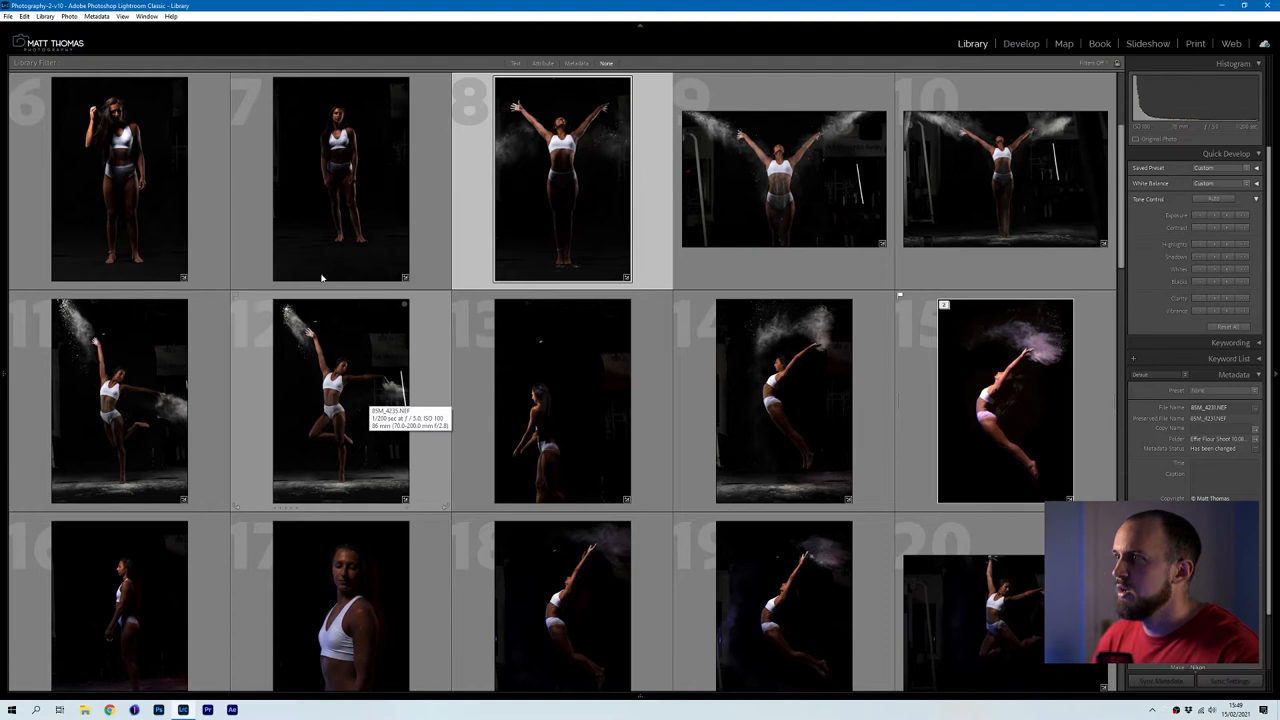
- Inspect a dance photo in Loupe, then return to the shoot's thumbnail grid
left_click(340, 180)
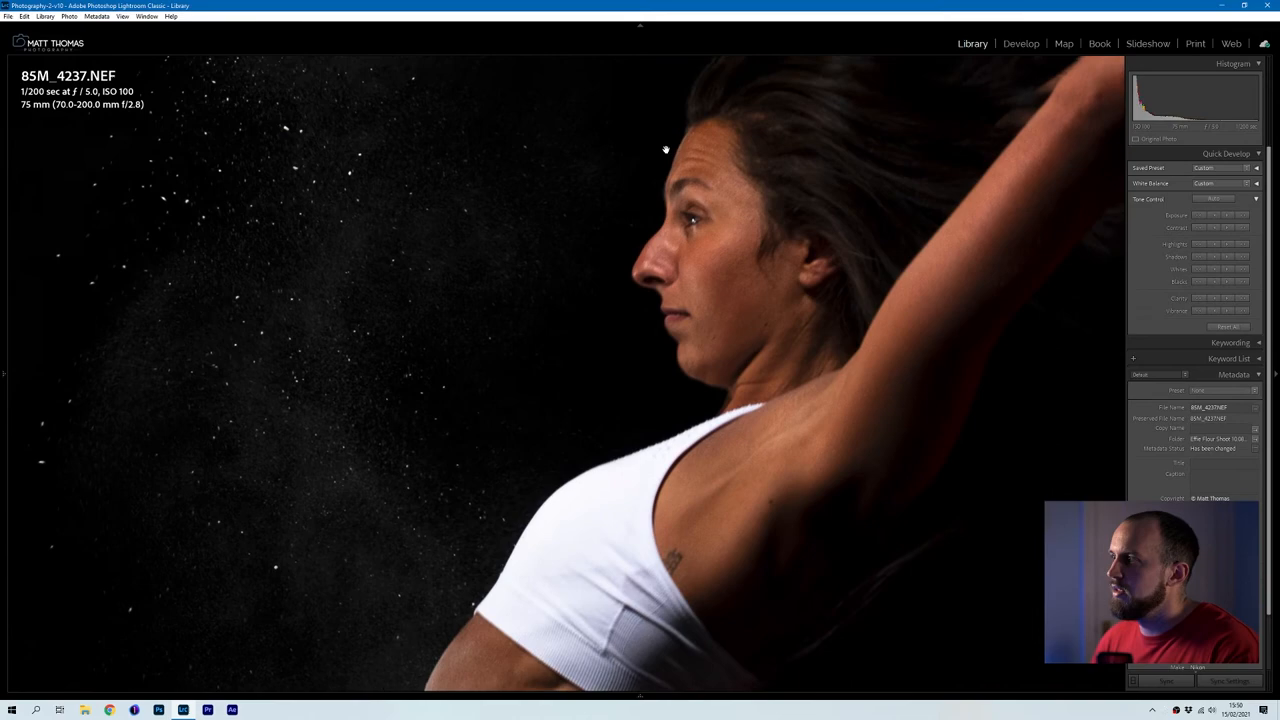
key("g")
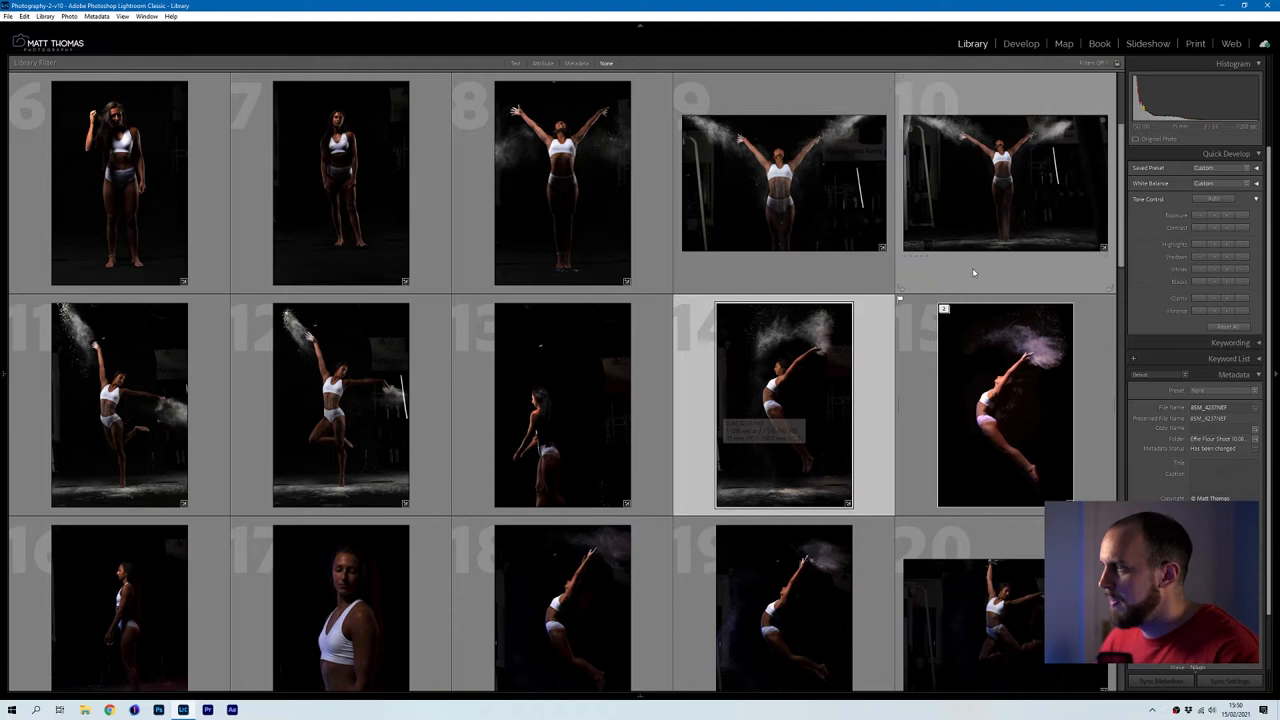
- Move down to images 16-25 and open a coloured powder hair-flip shot large
scroll("down", 3)
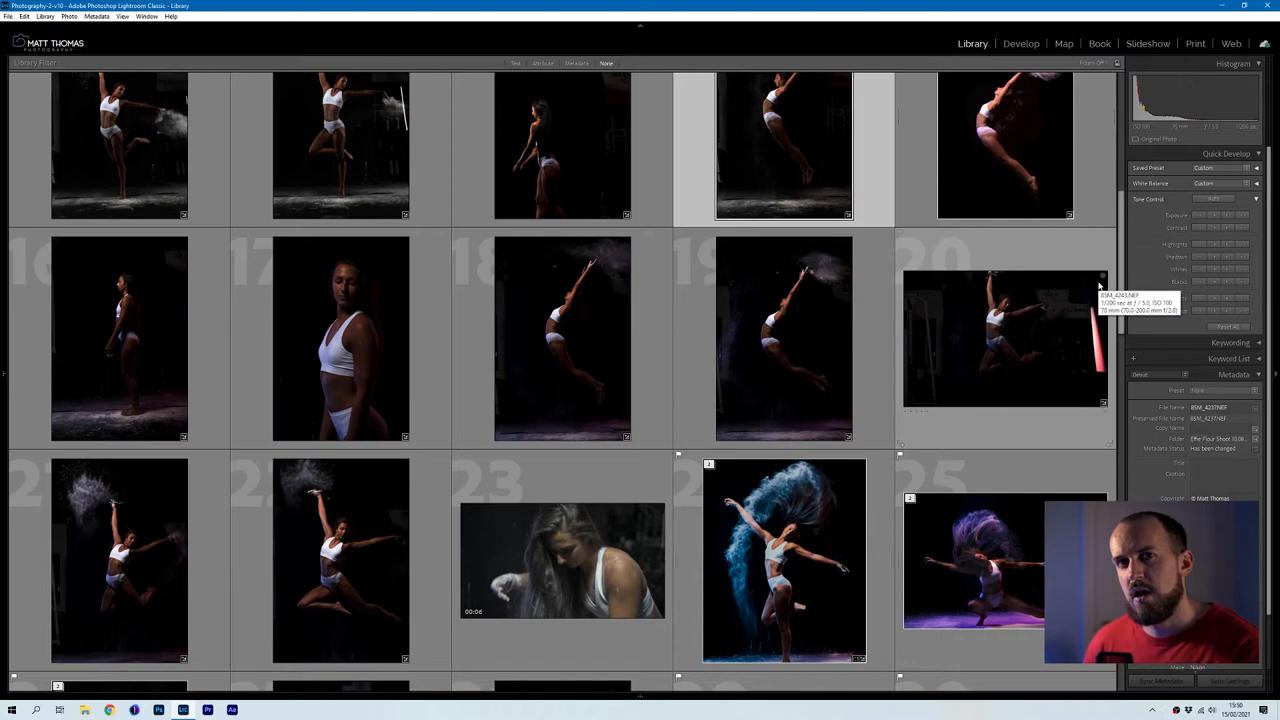
mouse_move(488, 336)
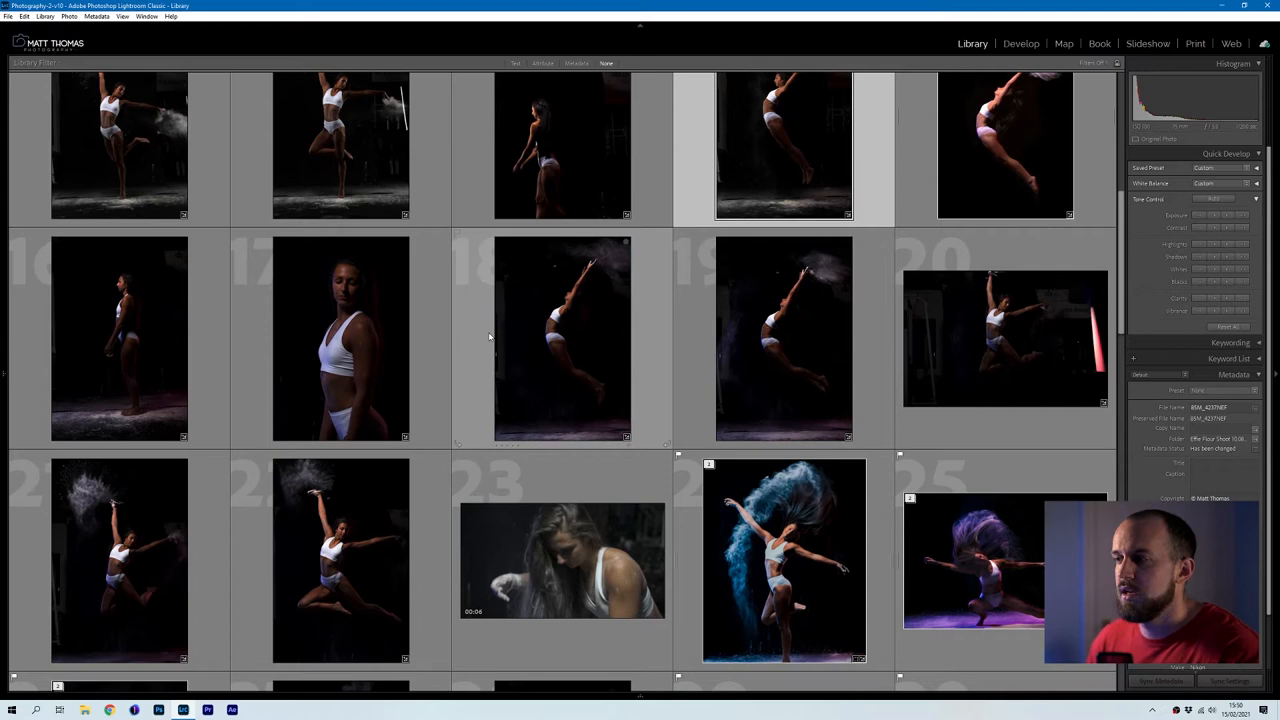
double_click(560, 338)
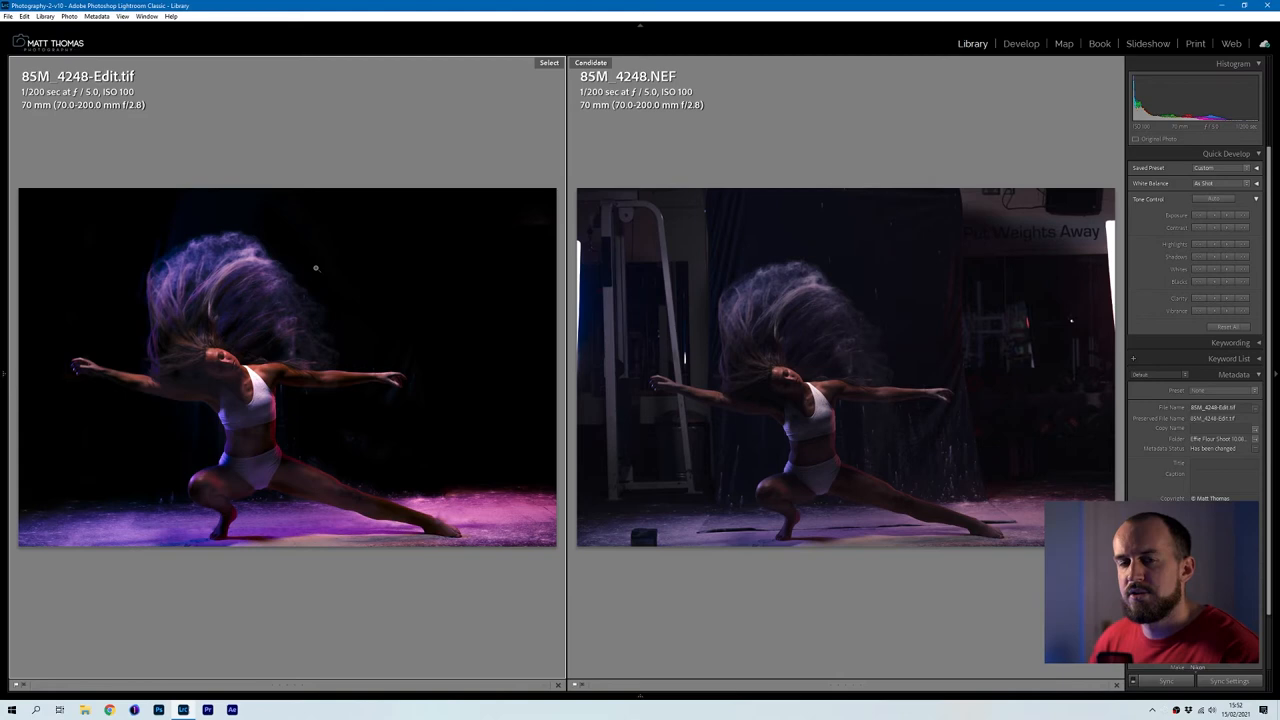
mouse_move(340, 322)
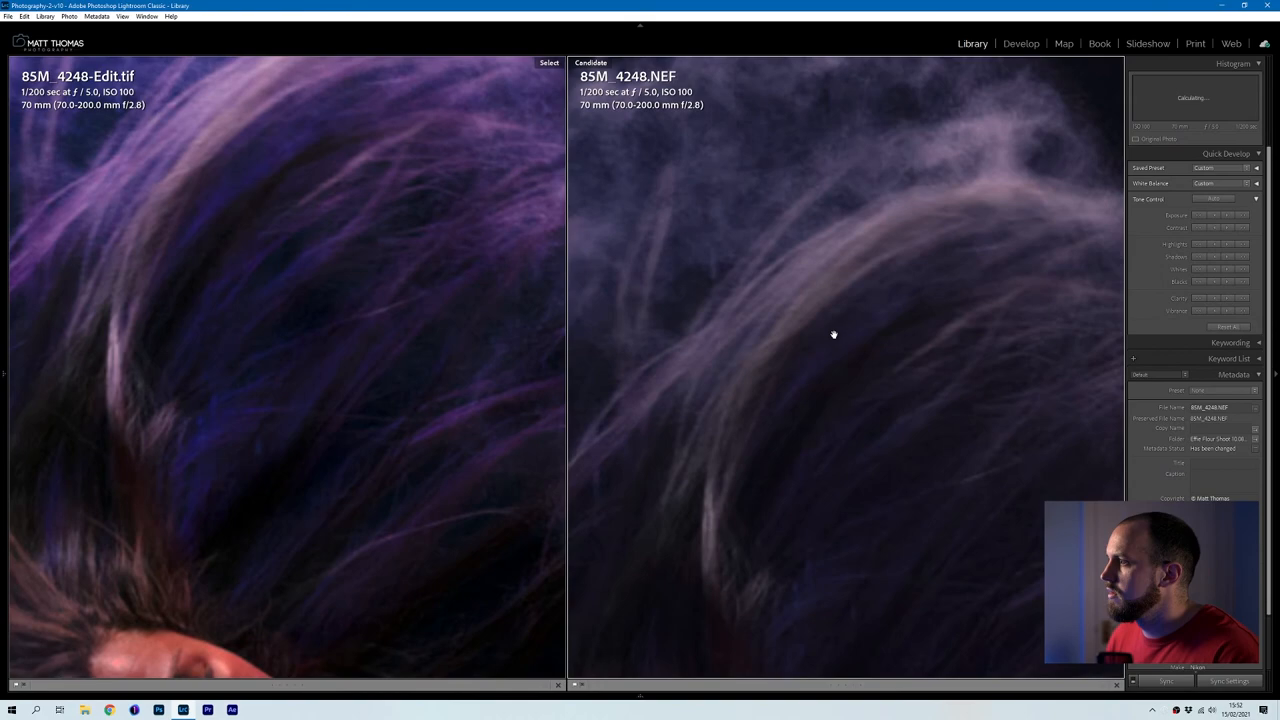
- View 85M_4248-Edit.tif in Develop, then return to the Library grid
left_click(1020, 44)
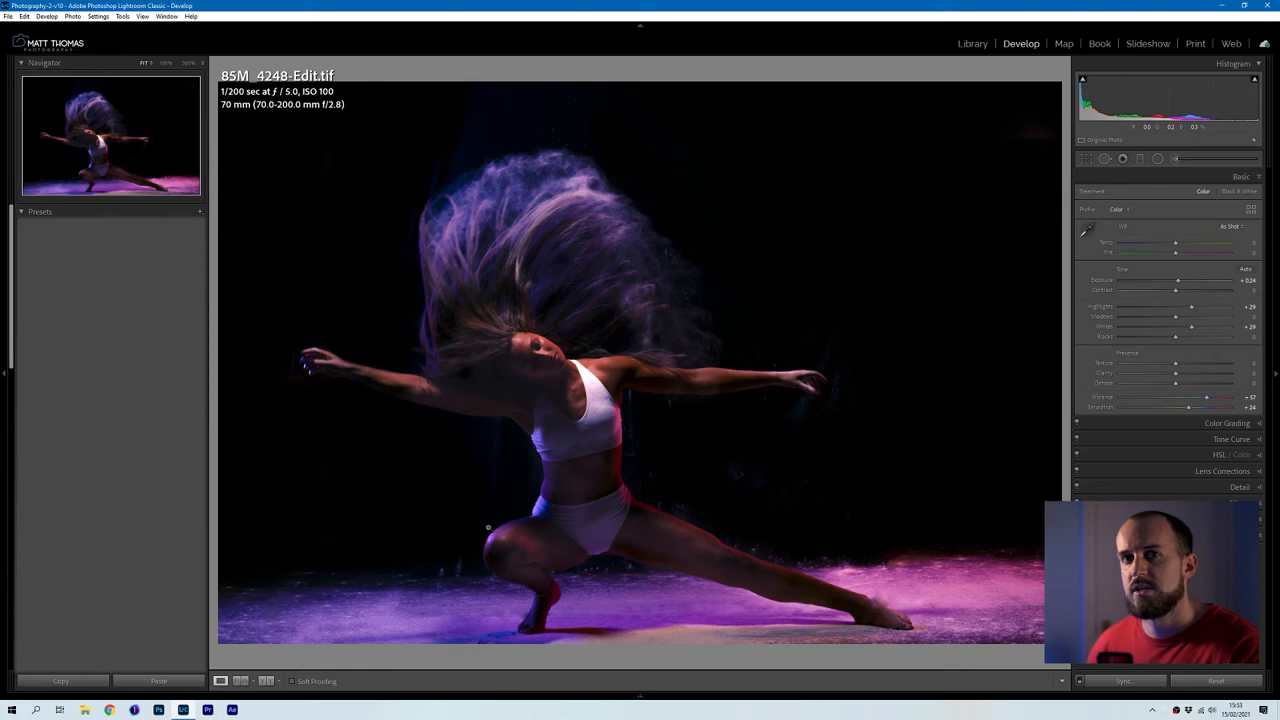
left_click(972, 44)
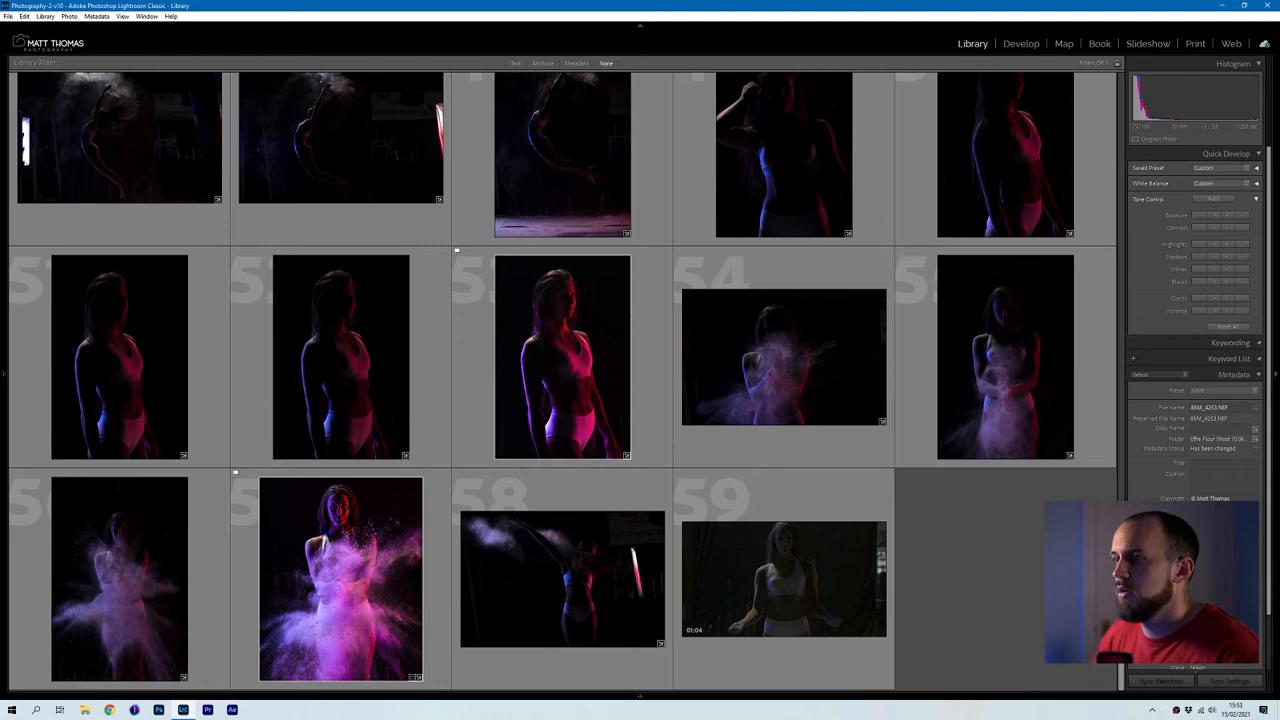
mouse_move(370, 376)
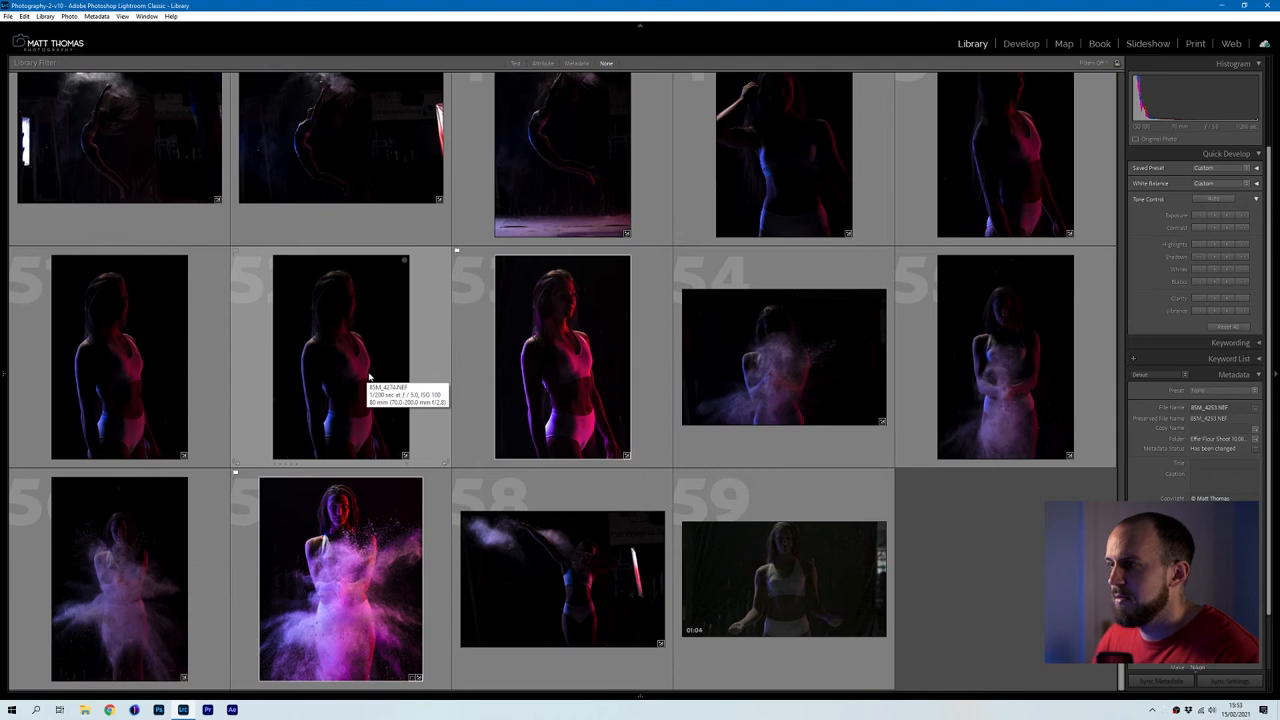
- Open the pink powder burst photo large and advance to 85M_4279.NEF
double_click(340, 356)
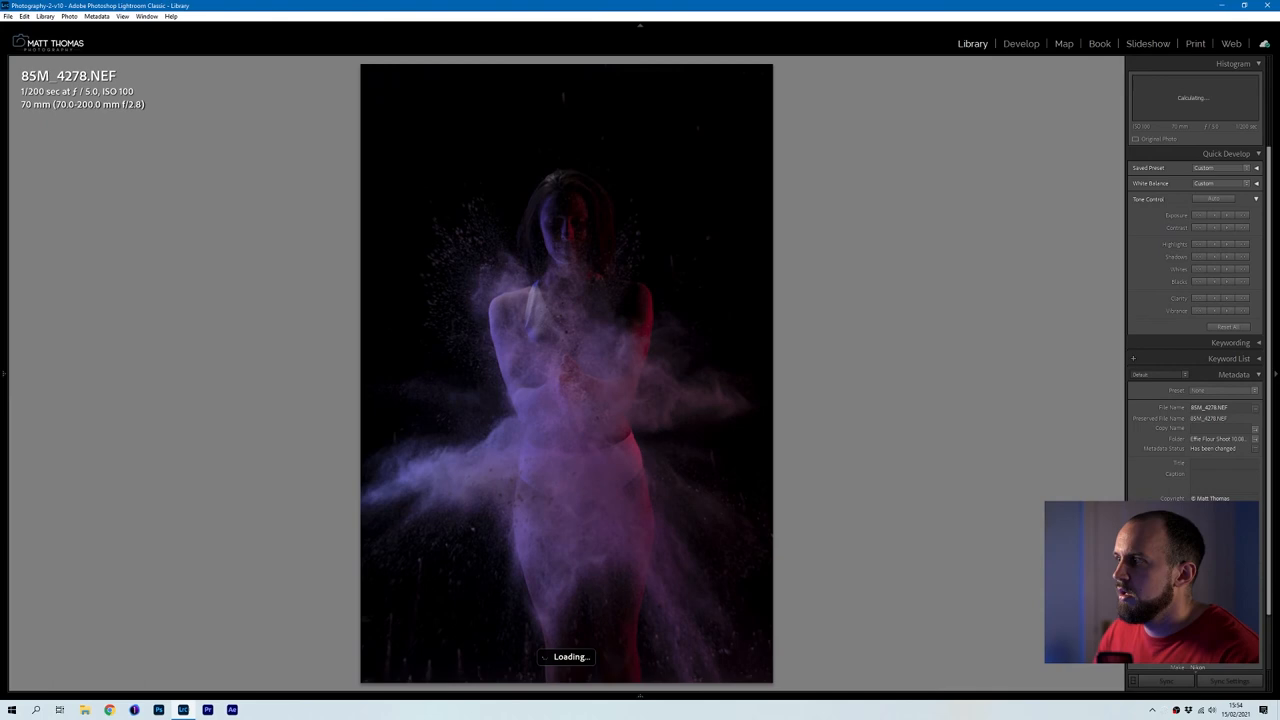
key("Right")
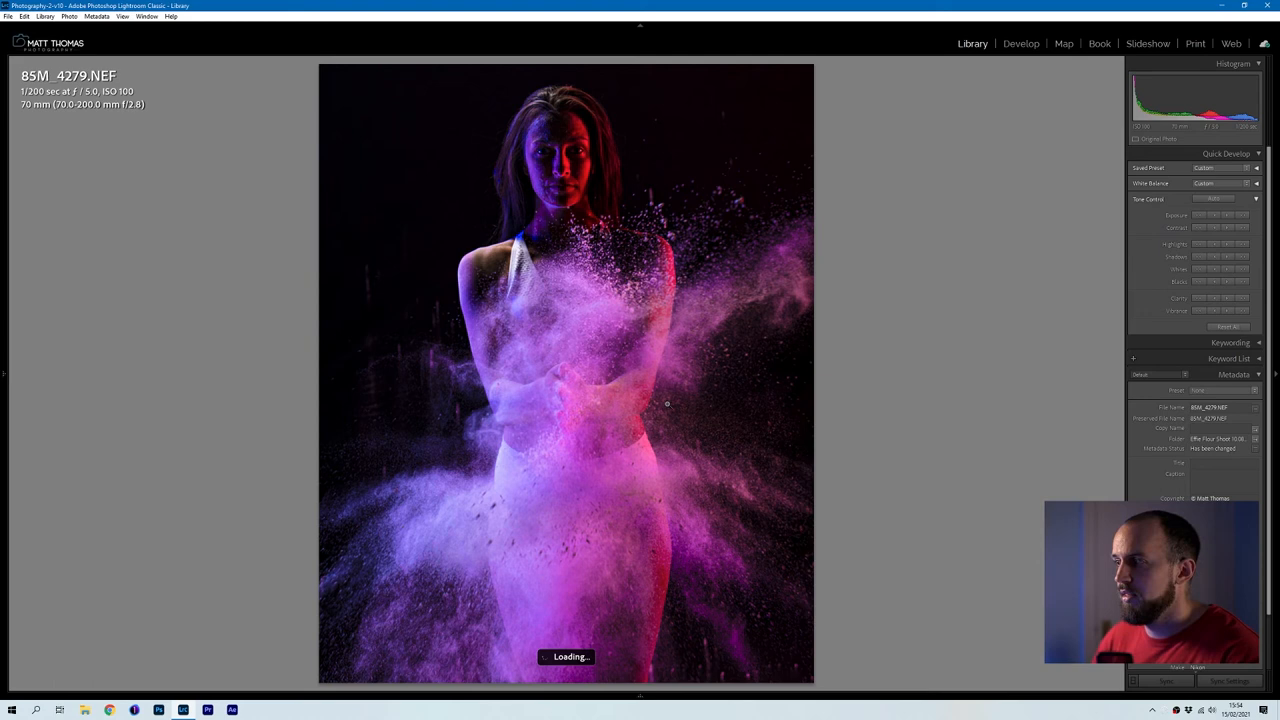
- Switch 85M_4279.NEF to Develop and reveal its Tone Curve and HSL adjustments
left_click(1020, 44)
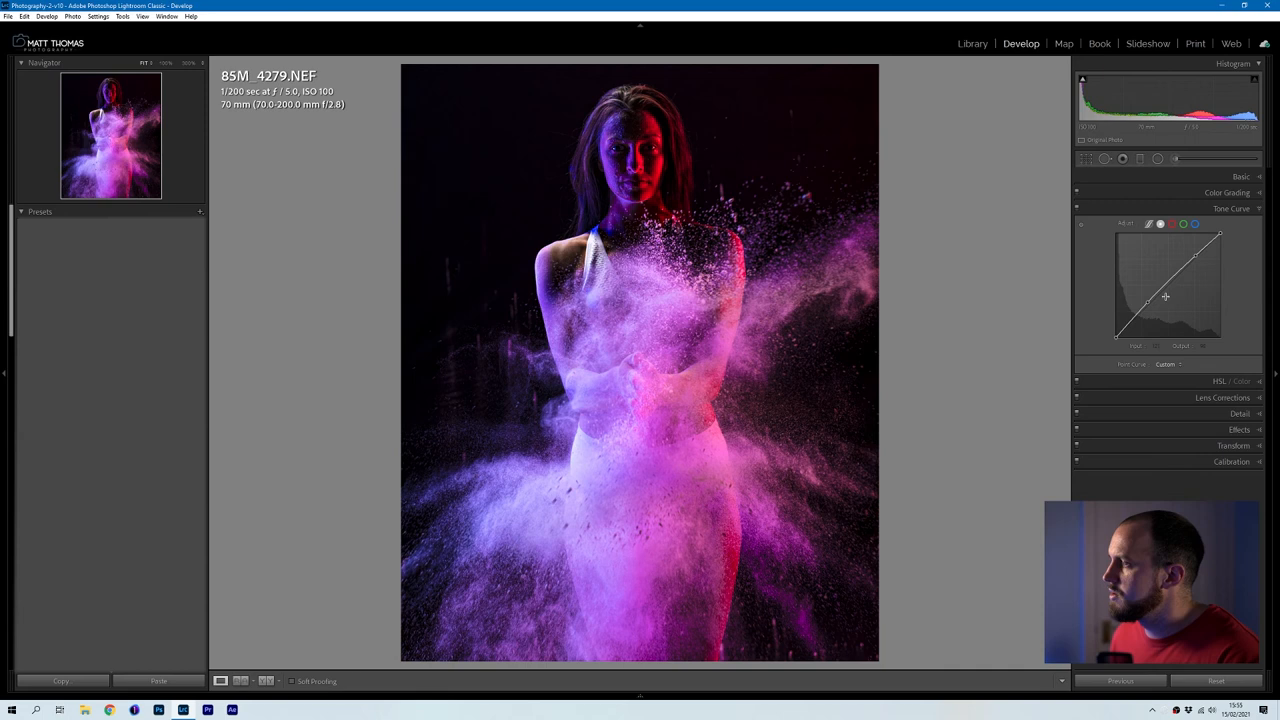
left_click(1216, 224)
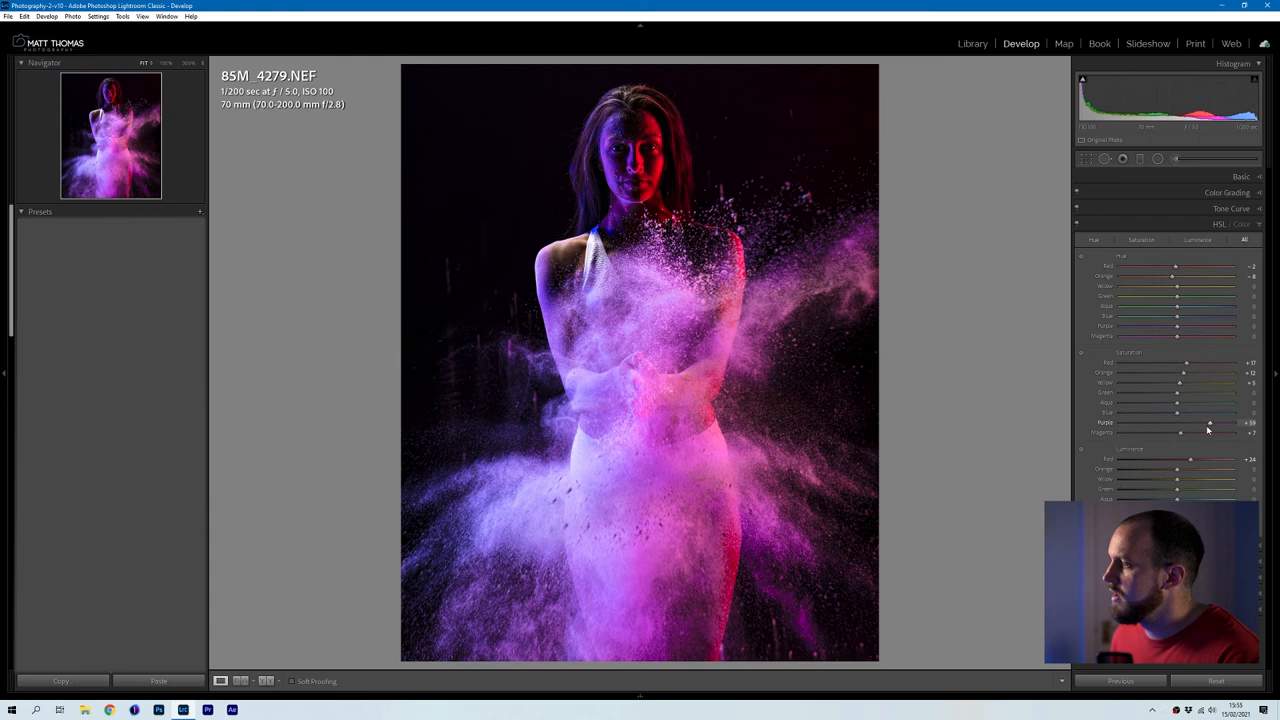